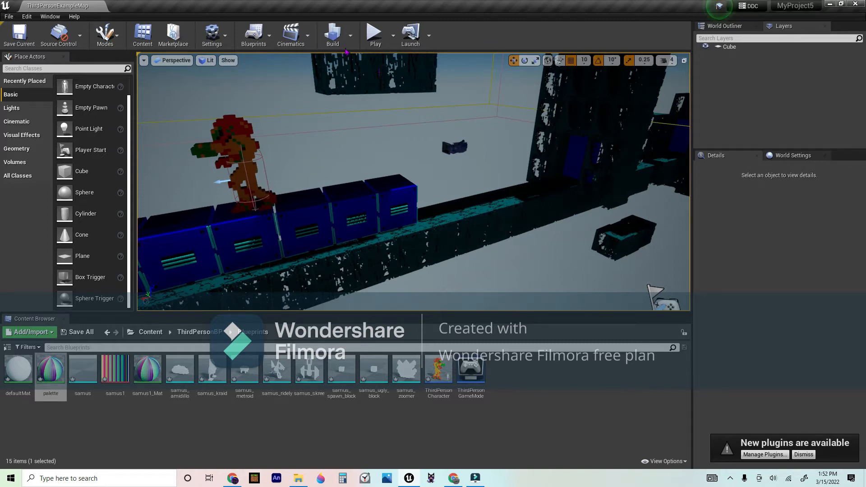
{"action": "mouse_move", "coordinate": [362, 164]}
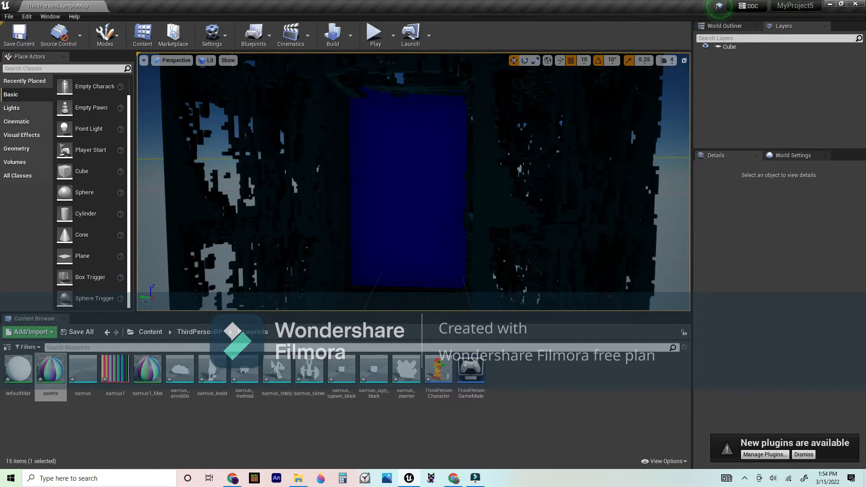
Select the Cube and scroll through its properties in the details panel.
{"action": "left_click", "coordinate": [402, 216]}
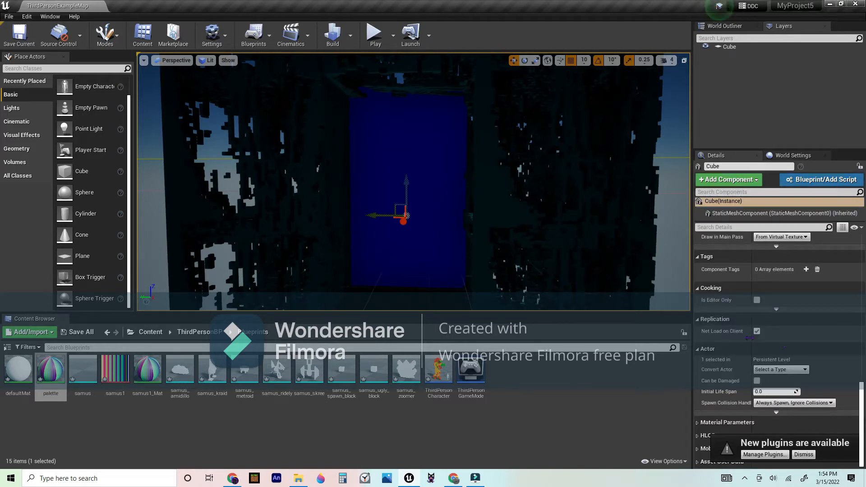
{"action": "scroll", "scroll_direction": "down", "scroll_amount": 3}
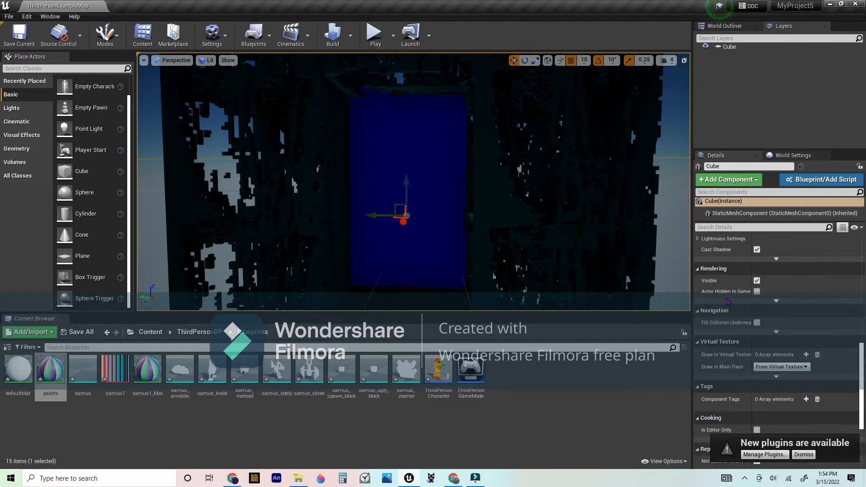
{"action": "scroll", "scroll_direction": "up", "scroll_amount": 3}
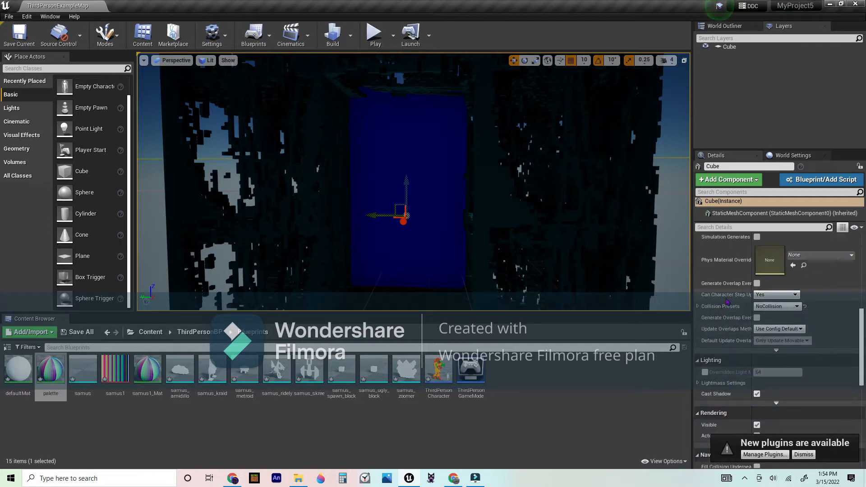
{"action": "scroll", "scroll_direction": "down", "scroll_amount": 3}
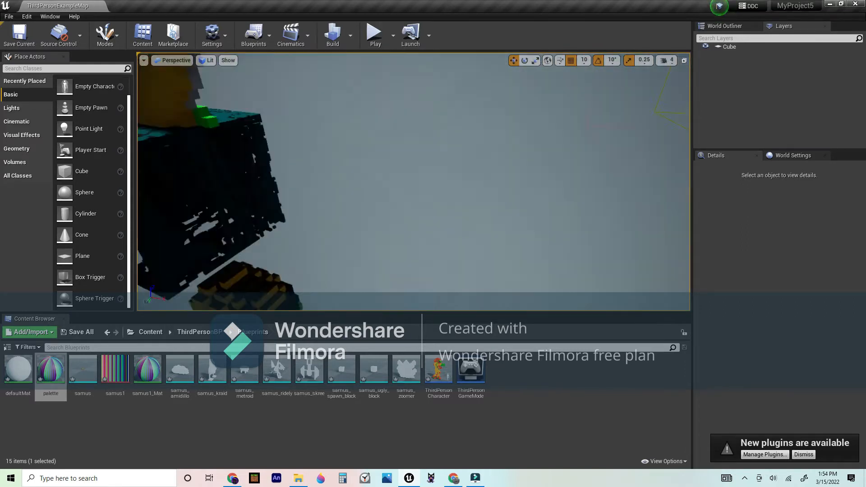
Run the voxel level in a Play-In-Editor session in the active viewport.
{"action": "left_click", "coordinate": [374, 32]}
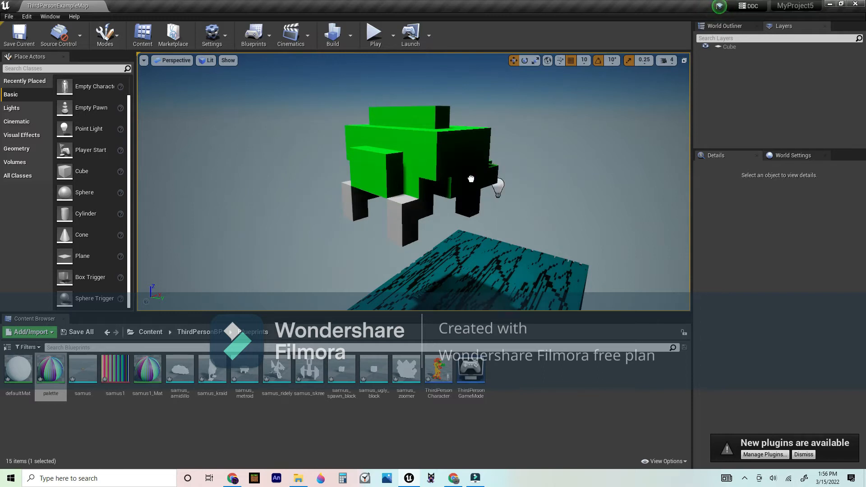
{"action": "left_click", "coordinate": [494, 182]}
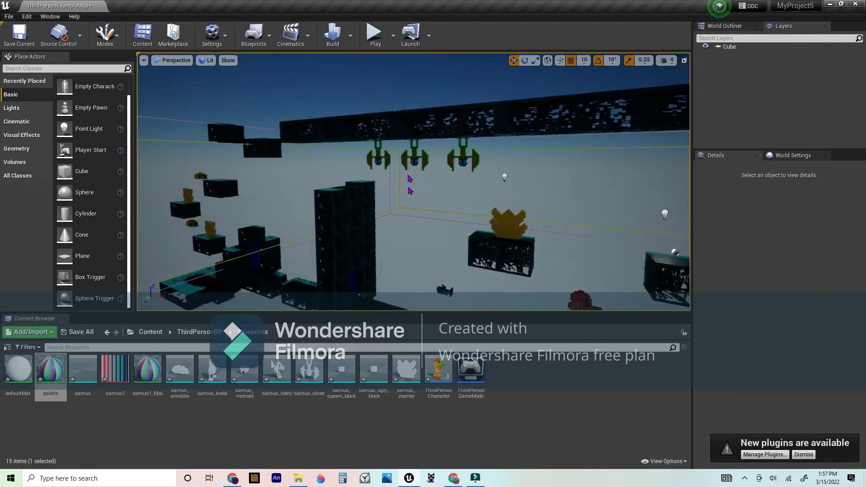
{"action": "mouse_move", "coordinate": [374, 34]}
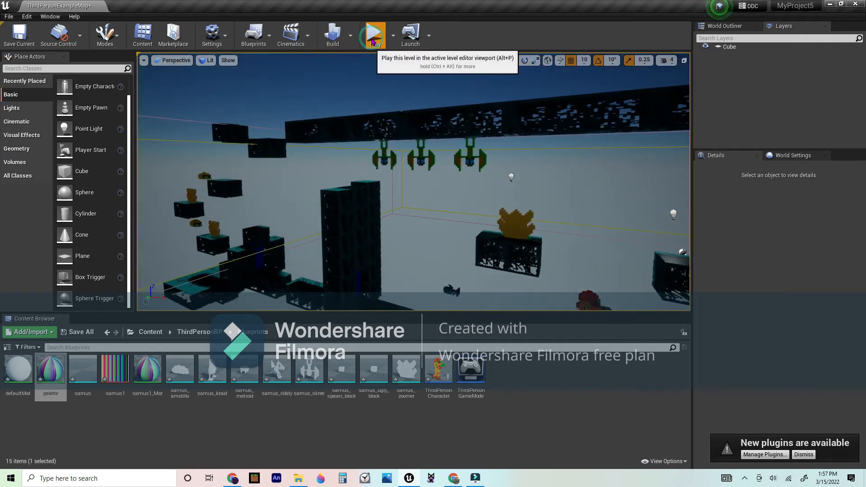
{"action": "left_click", "coordinate": [374, 34]}
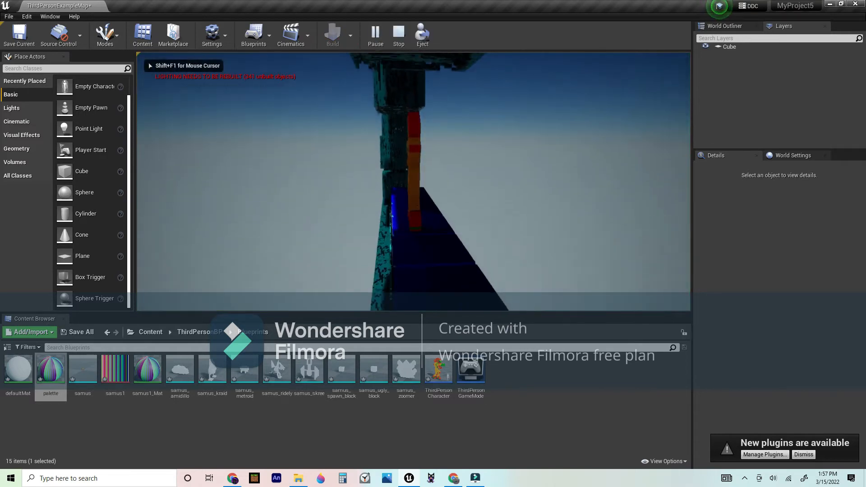